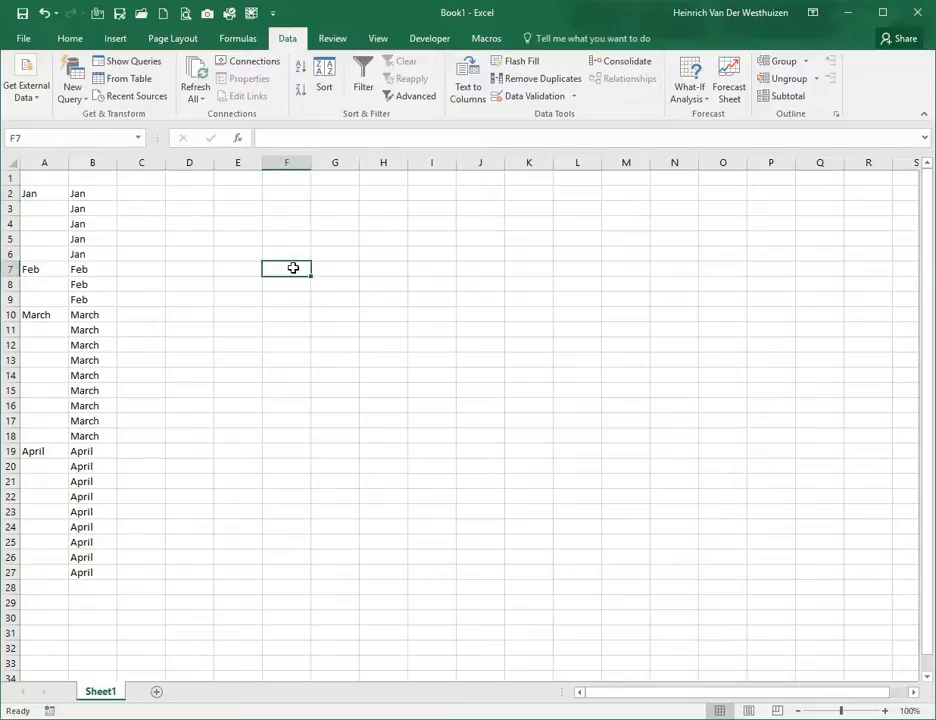
Inspect column A's month entries (Jan, Feb, March), its blanks, and the empty column C
{"action": "left_click", "coordinate": [44, 162]}
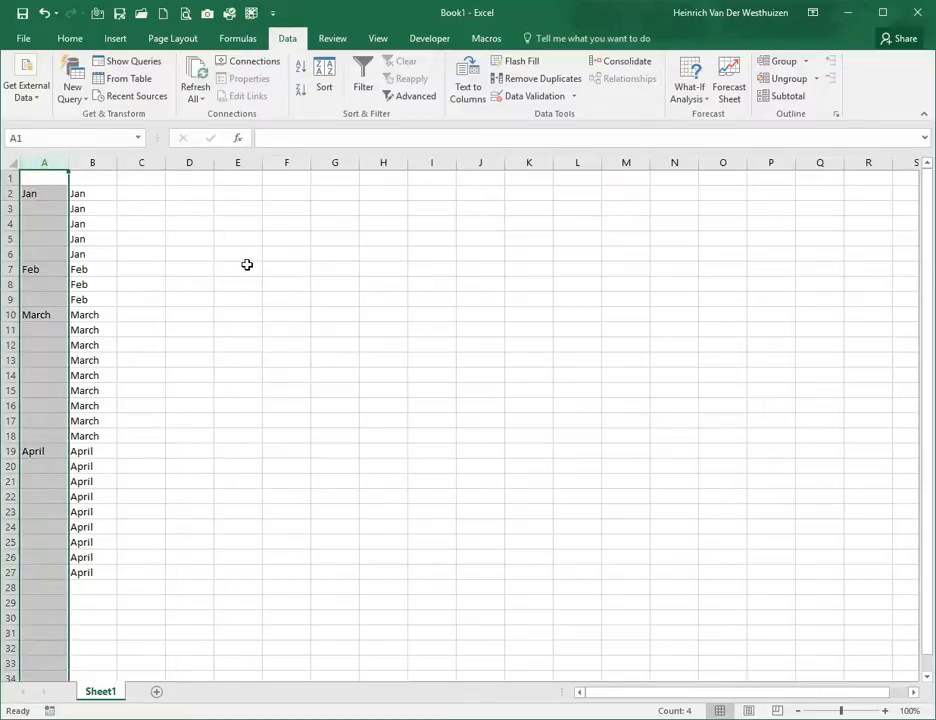
{"action": "left_click", "coordinate": [44, 192]}
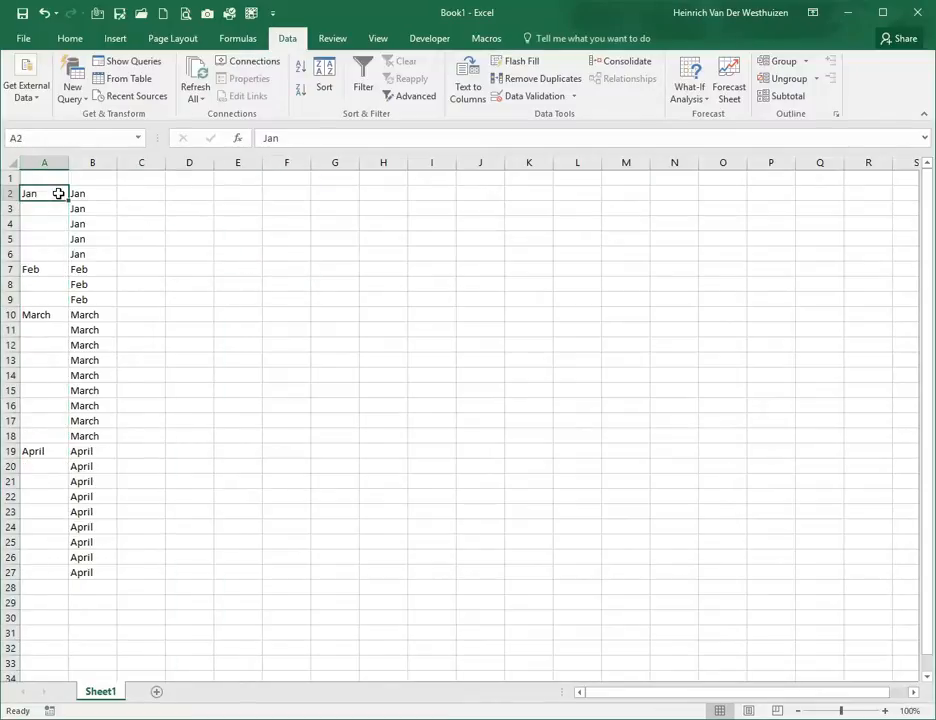
{"action": "left_click", "coordinate": [44, 268]}
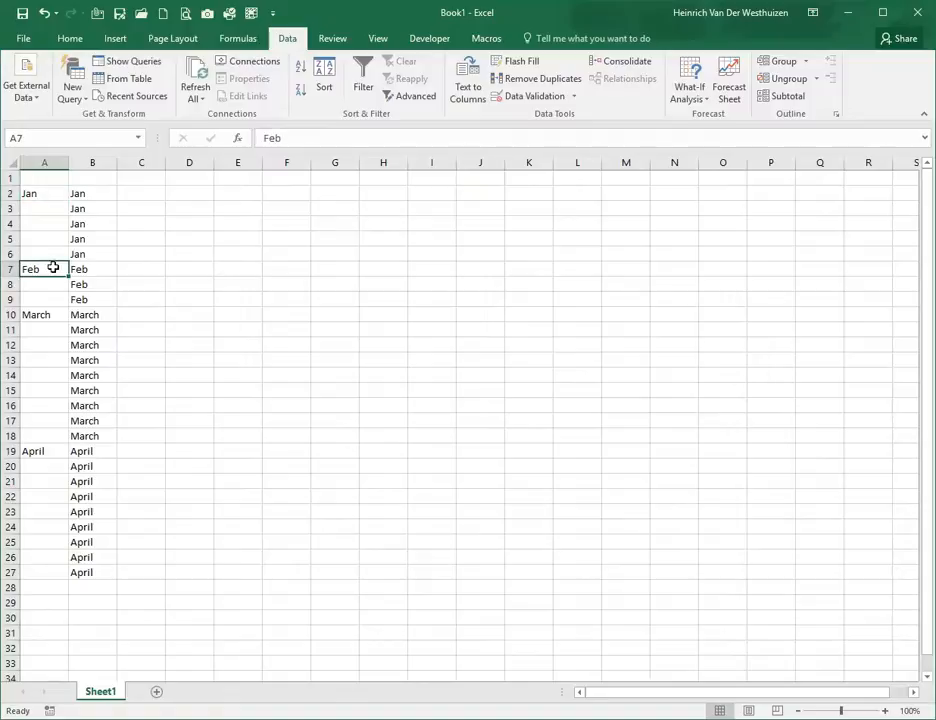
{"action": "left_click", "coordinate": [44, 314]}
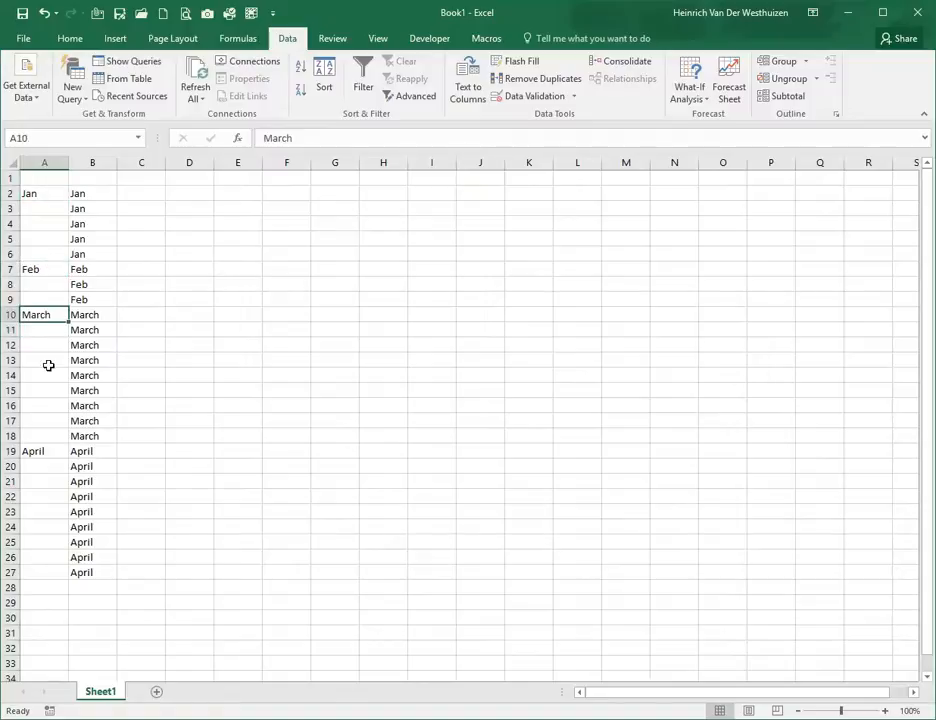
{"action": "left_click", "coordinate": [44, 450]}
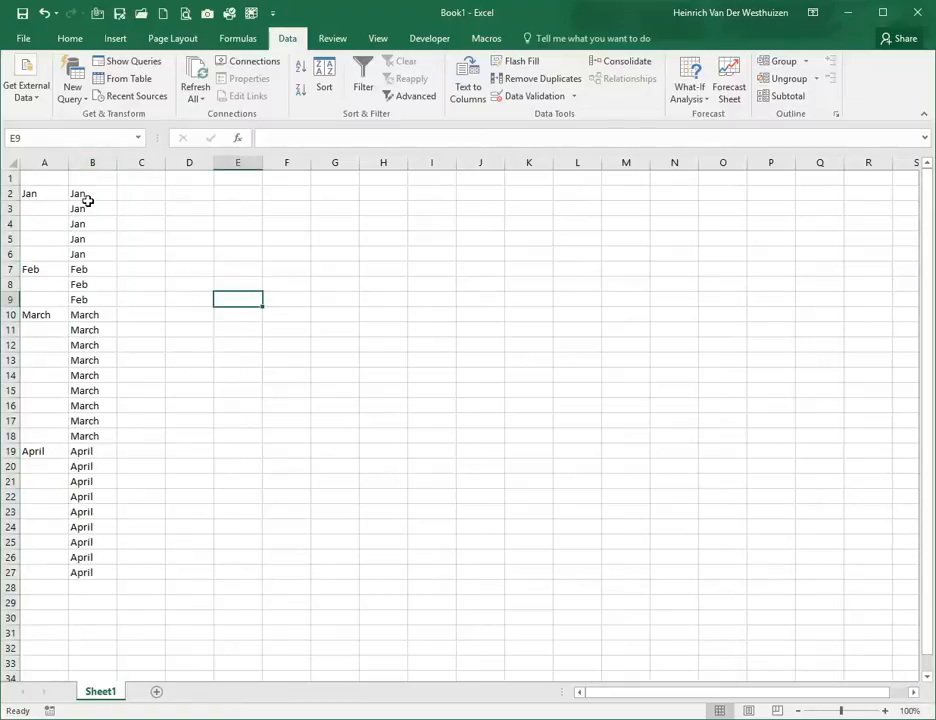
{"action": "left_click", "coordinate": [92, 344]}
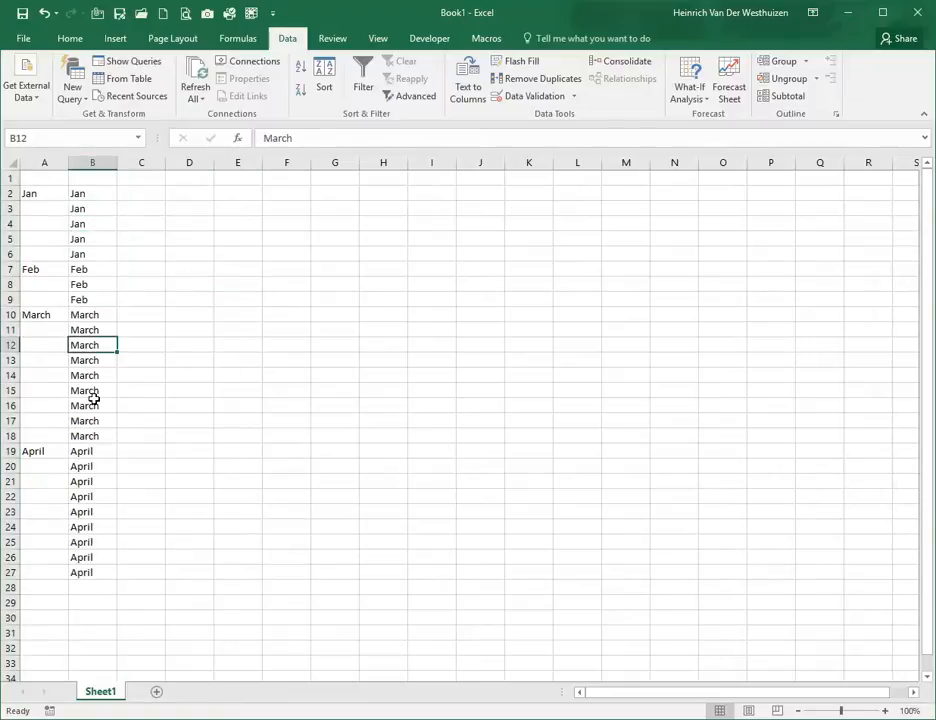
{"action": "left_click", "coordinate": [92, 404]}
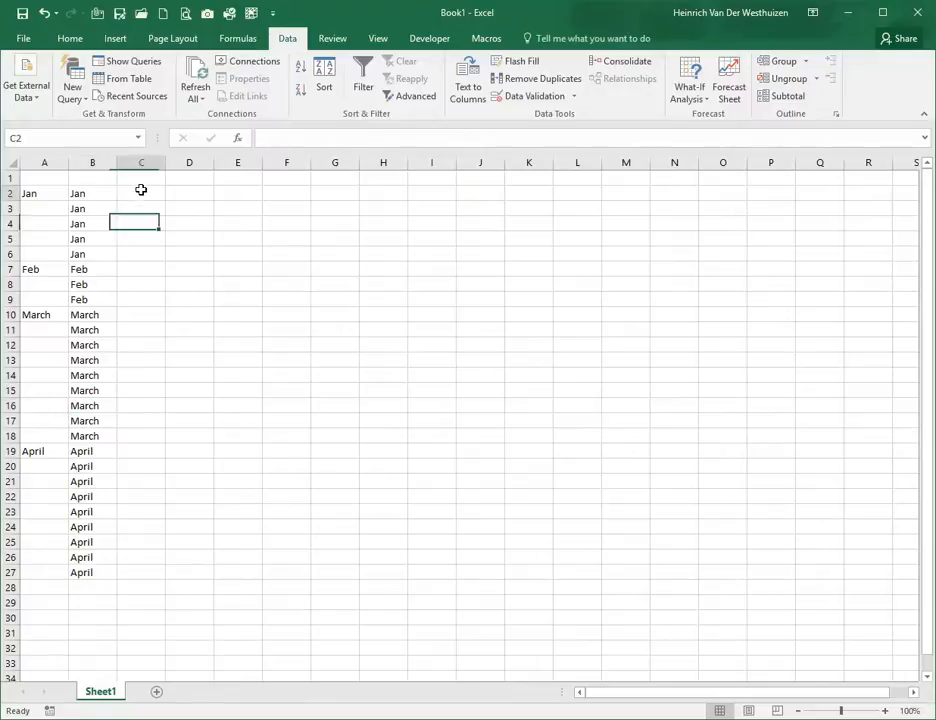
Enter =IF(A2="",C1,A2) in C2 so it shows Jan
{"action": "left_click", "coordinate": [140, 192]}
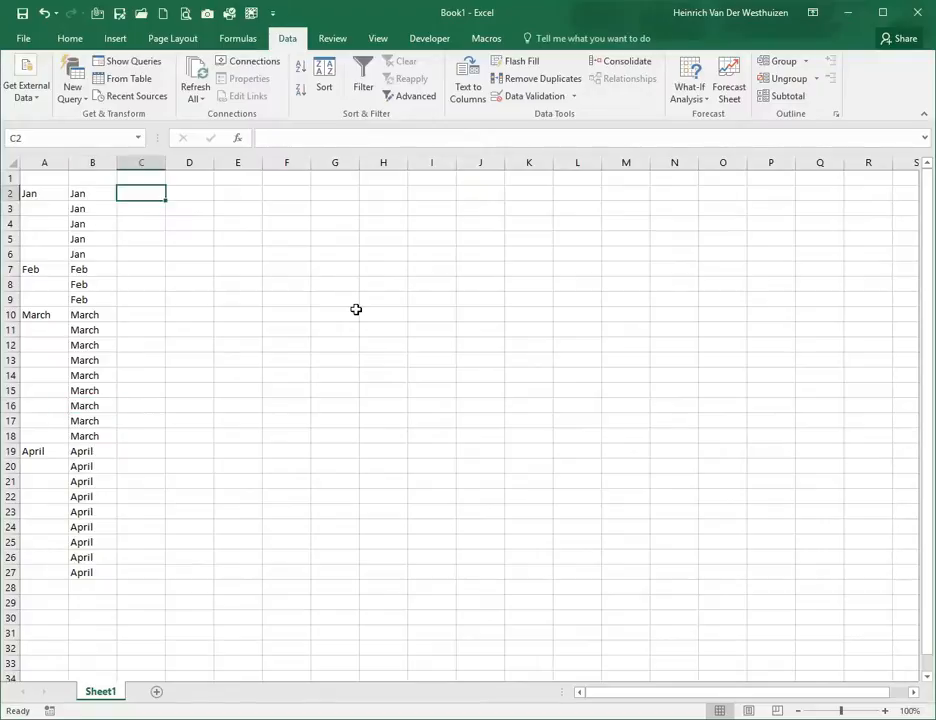
{"action": "type", "text": "=if"}
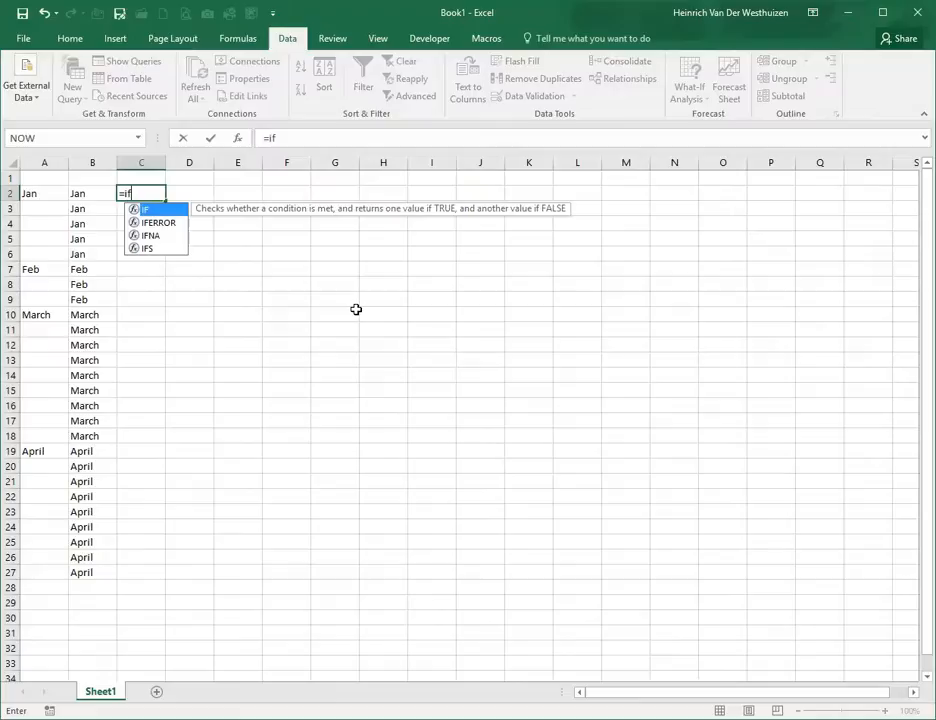
{"action": "left_click", "coordinate": [44, 192]}
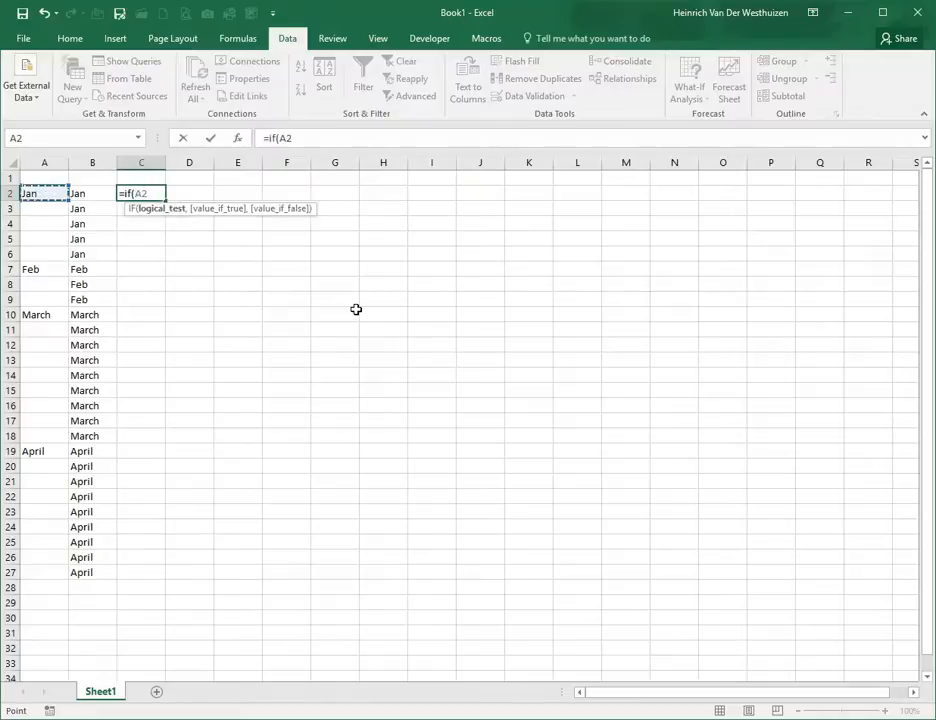
{"action": "type", "text": "=\"\",C1"}
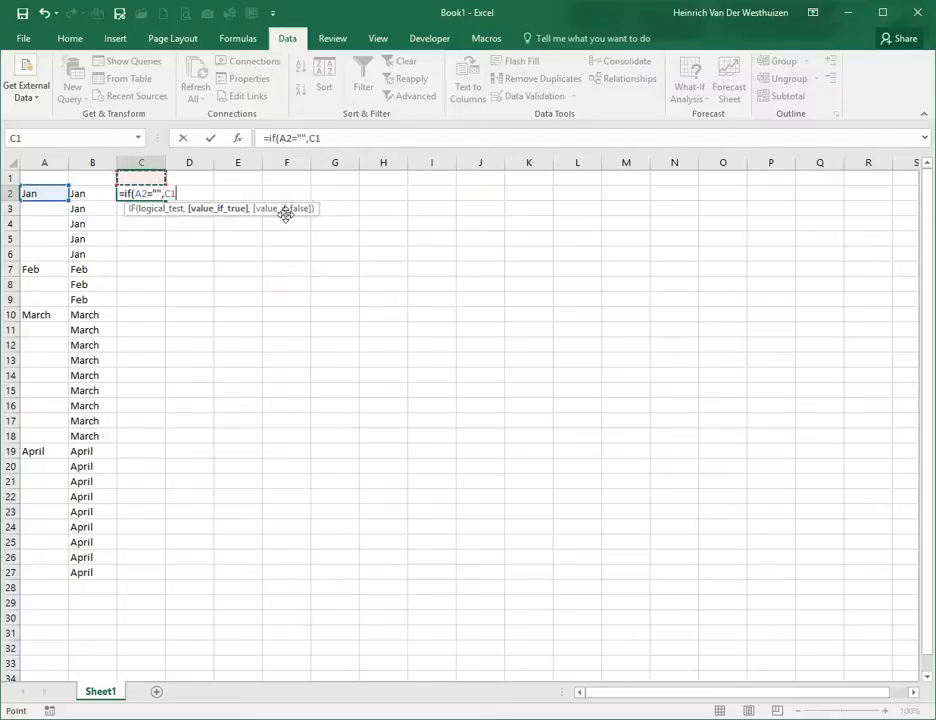
{"action": "left_click", "coordinate": [44, 192]}
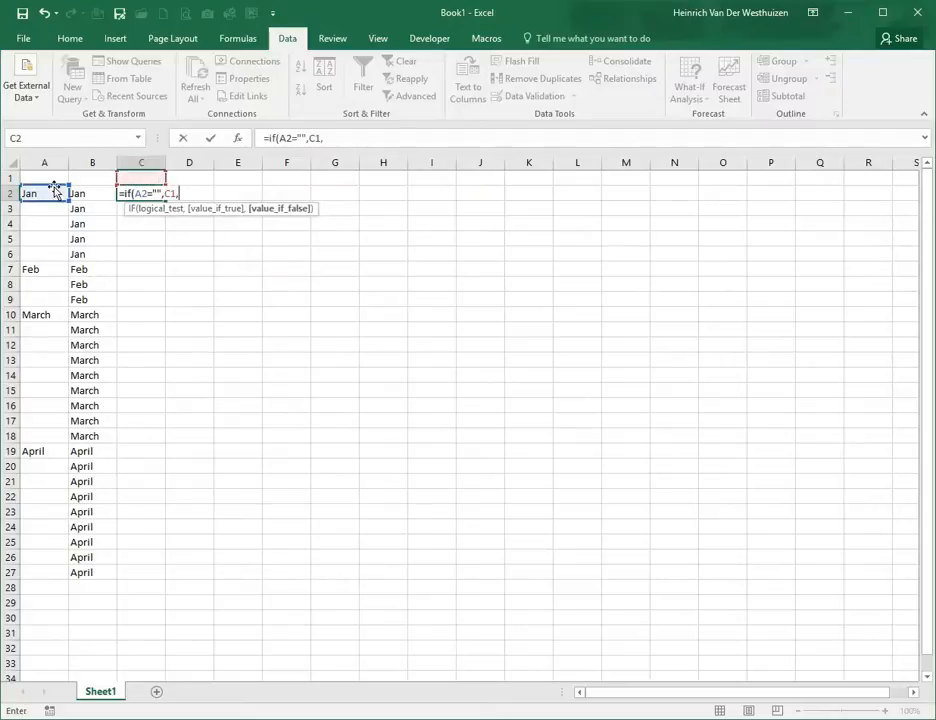
{"action": "left_click", "coordinate": [44, 192]}
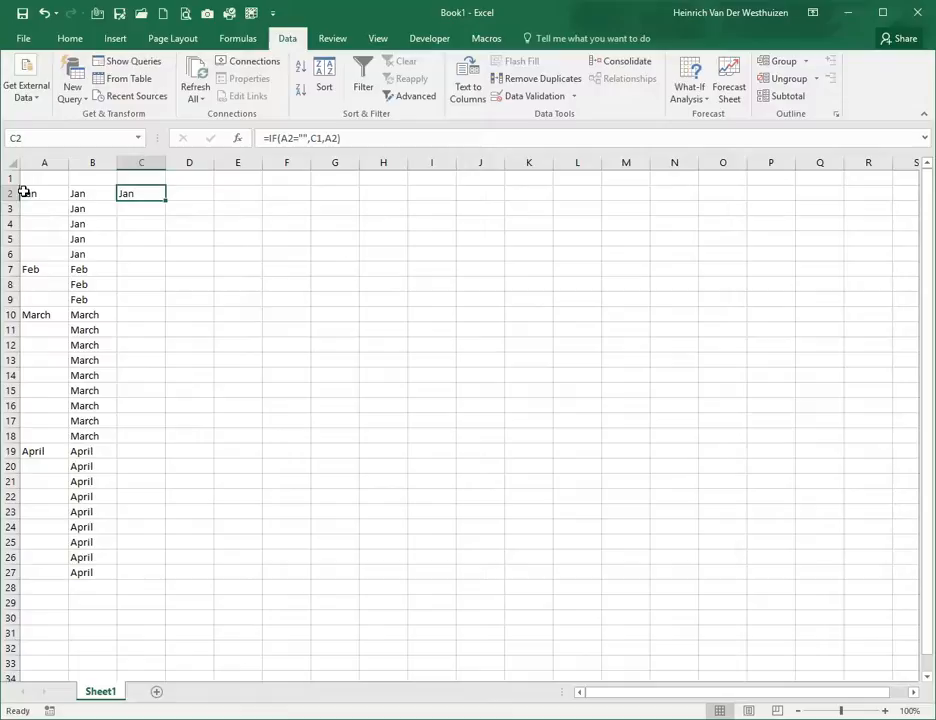
Review the IF arguments in Insert Function, including value-if-false A2, then cancel
{"action": "left_click", "coordinate": [236, 138]}
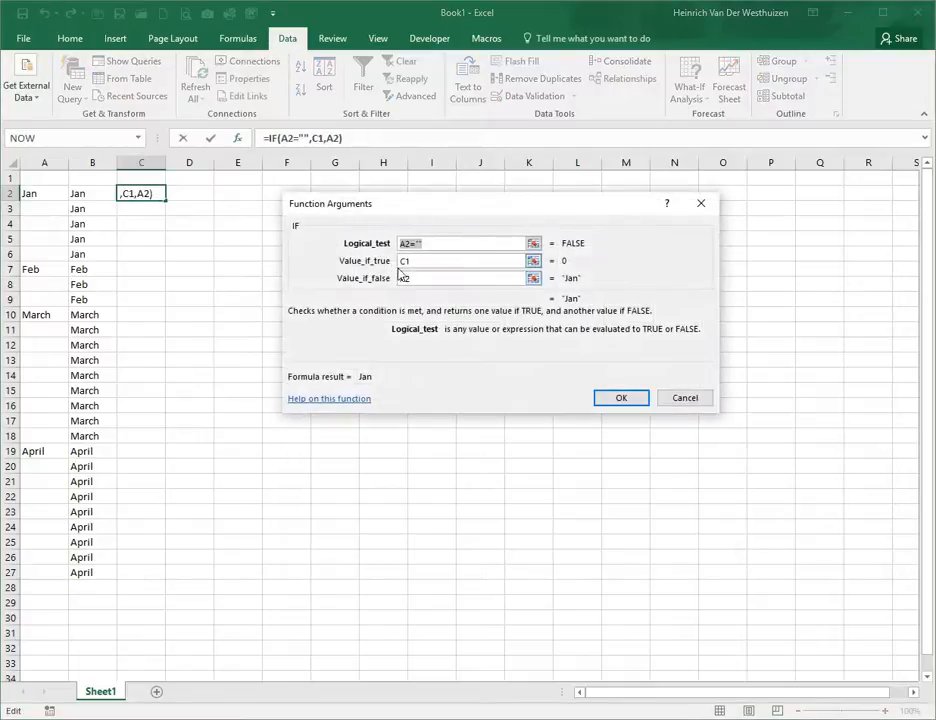
{"action": "left_click", "coordinate": [464, 278]}
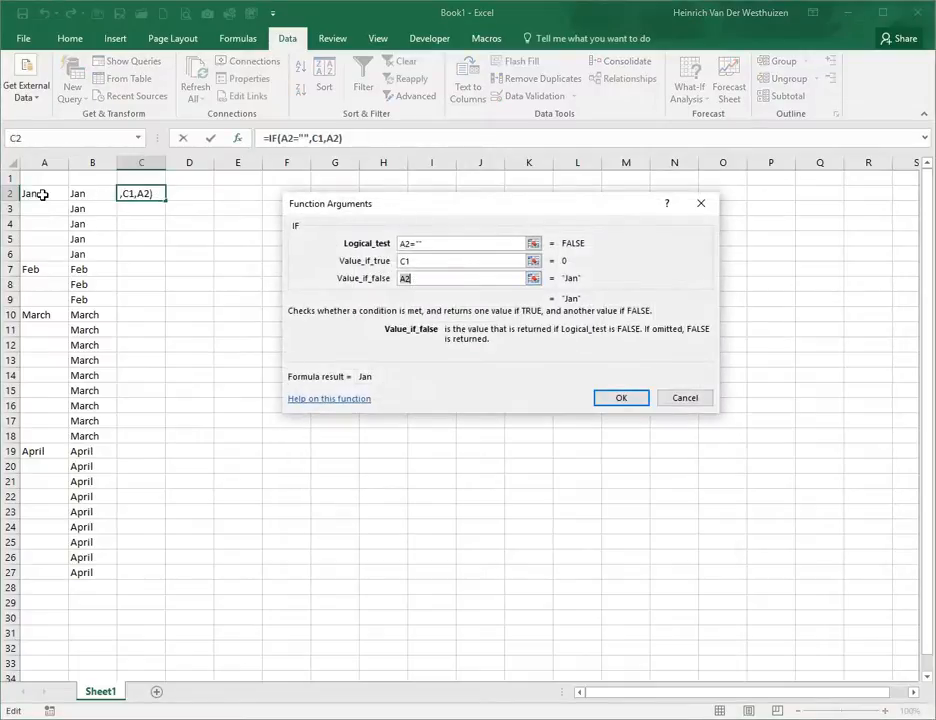
{"action": "left_click", "coordinate": [620, 396]}
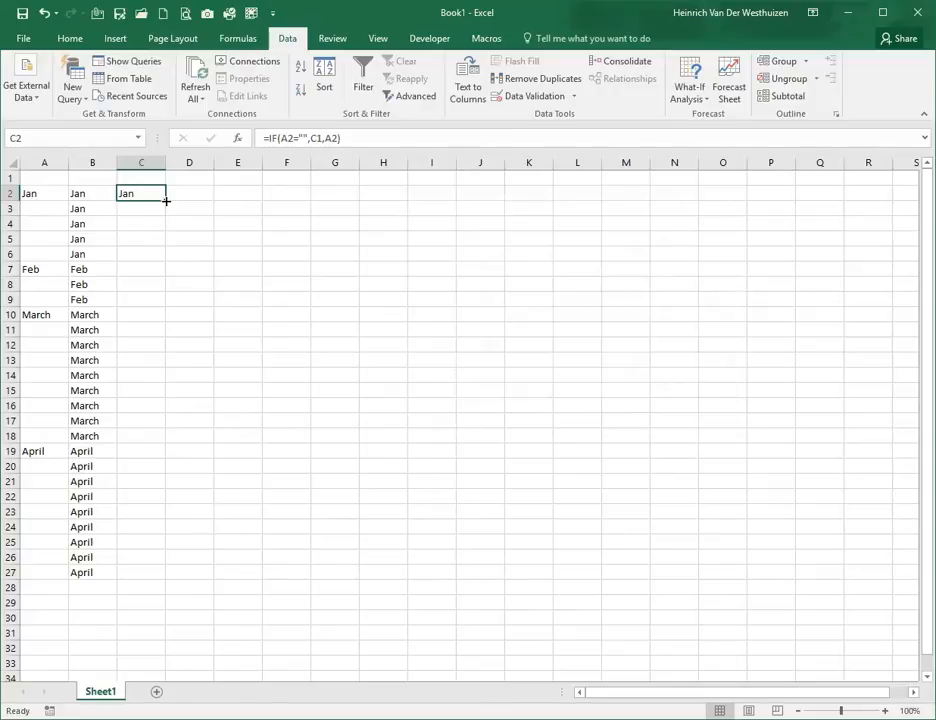
Fill the IF formula from C2 down to C27 and confirm C3 references A3 and C2
{"action": "left_click_drag", "start_coordinate": [166, 200], "coordinate": [166, 572]}
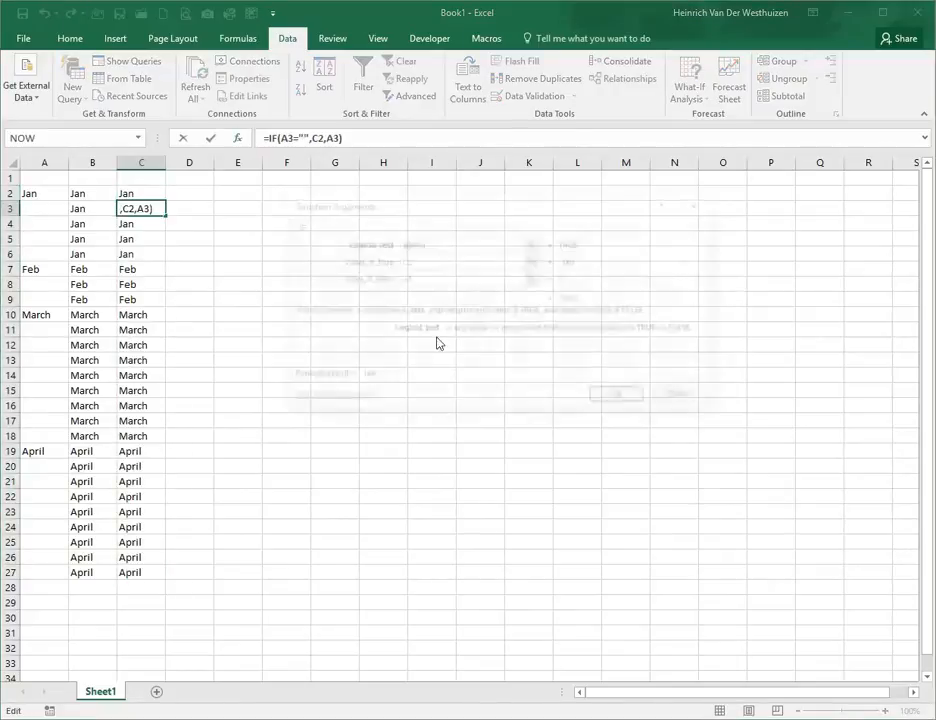
{"action": "left_click", "coordinate": [236, 138]}
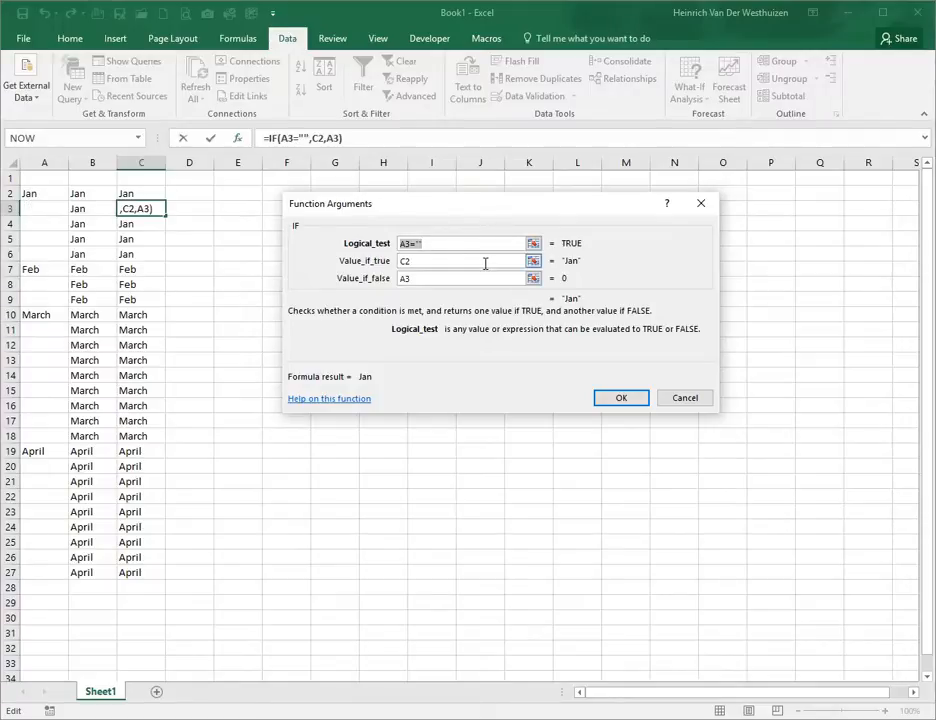
{"action": "left_click", "coordinate": [464, 260]}
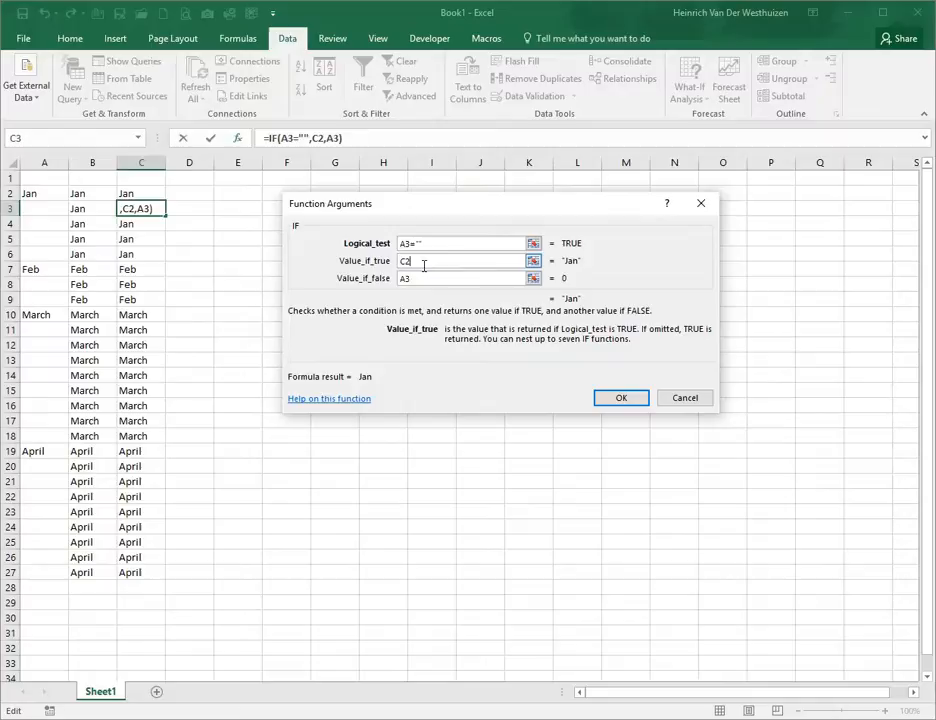